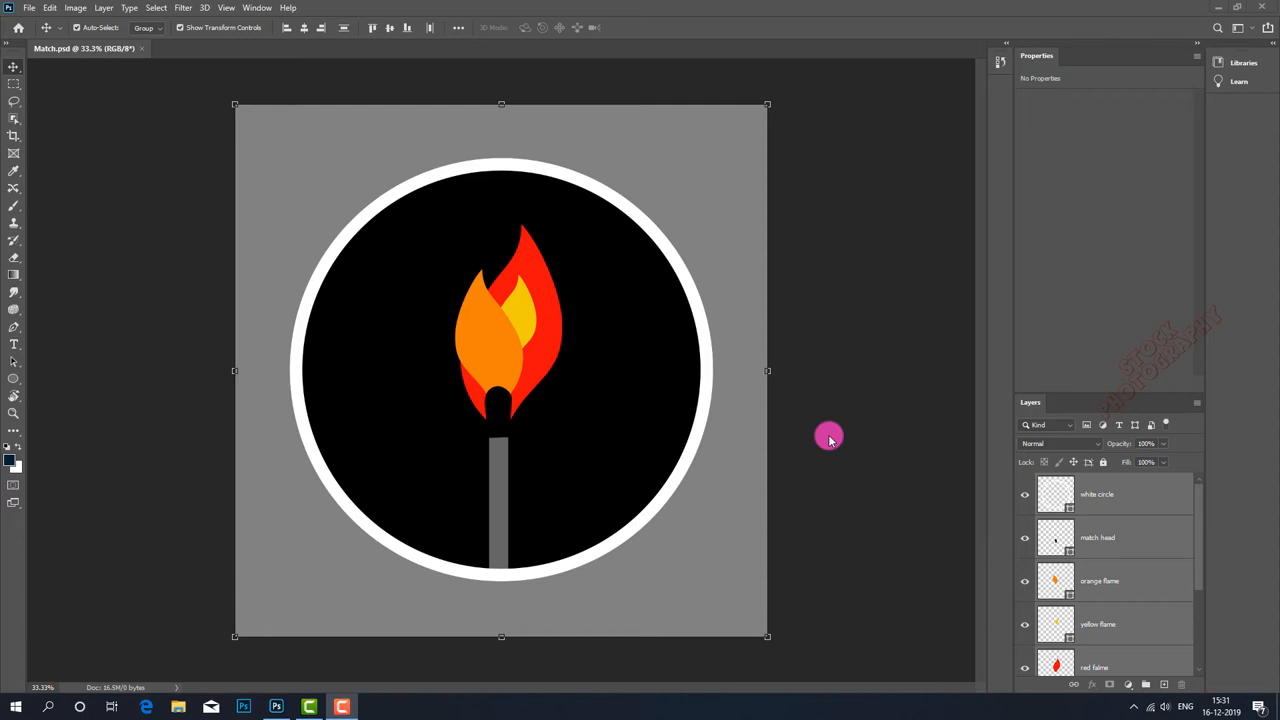
{"action": "mouse_move", "coordinate": [832, 442]}
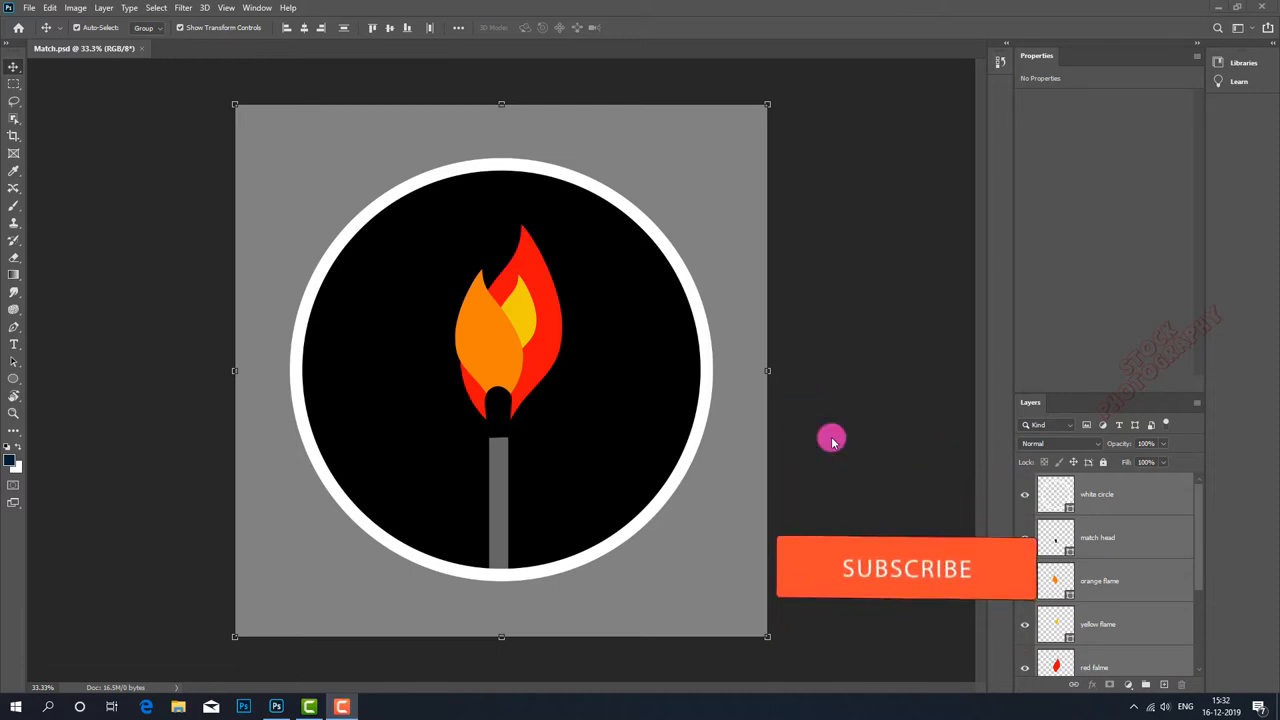
- Collapse the Properties panel so the Layers panel lists every layer down to Rectangle 1
{"action": "left_click", "coordinate": [904, 568]}
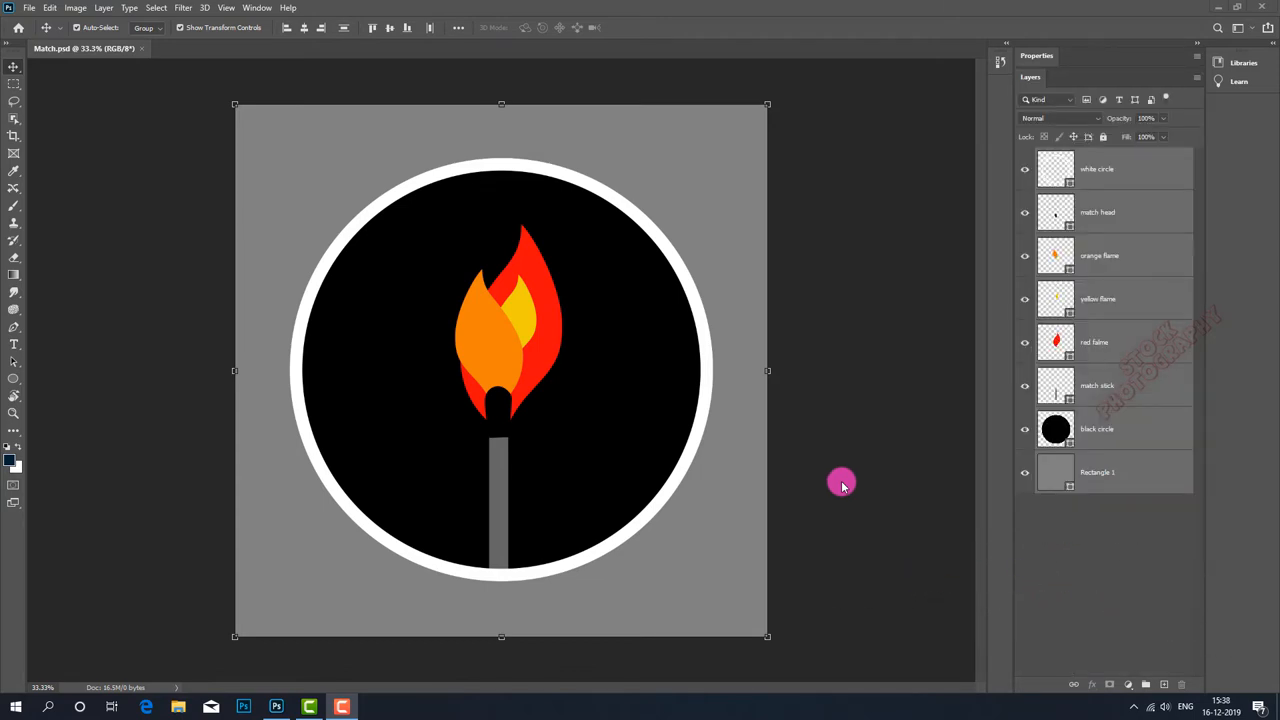
{"action": "mouse_move", "coordinate": [892, 490]}
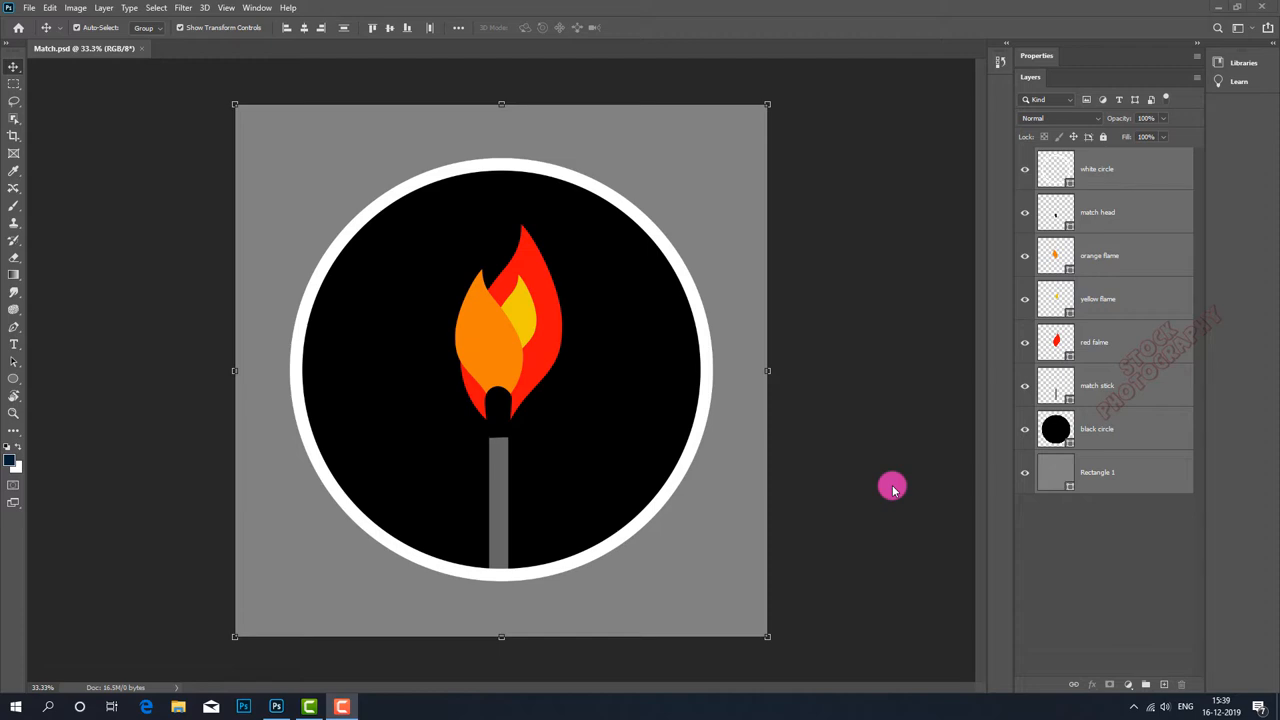
{"action": "mouse_move", "coordinate": [820, 474]}
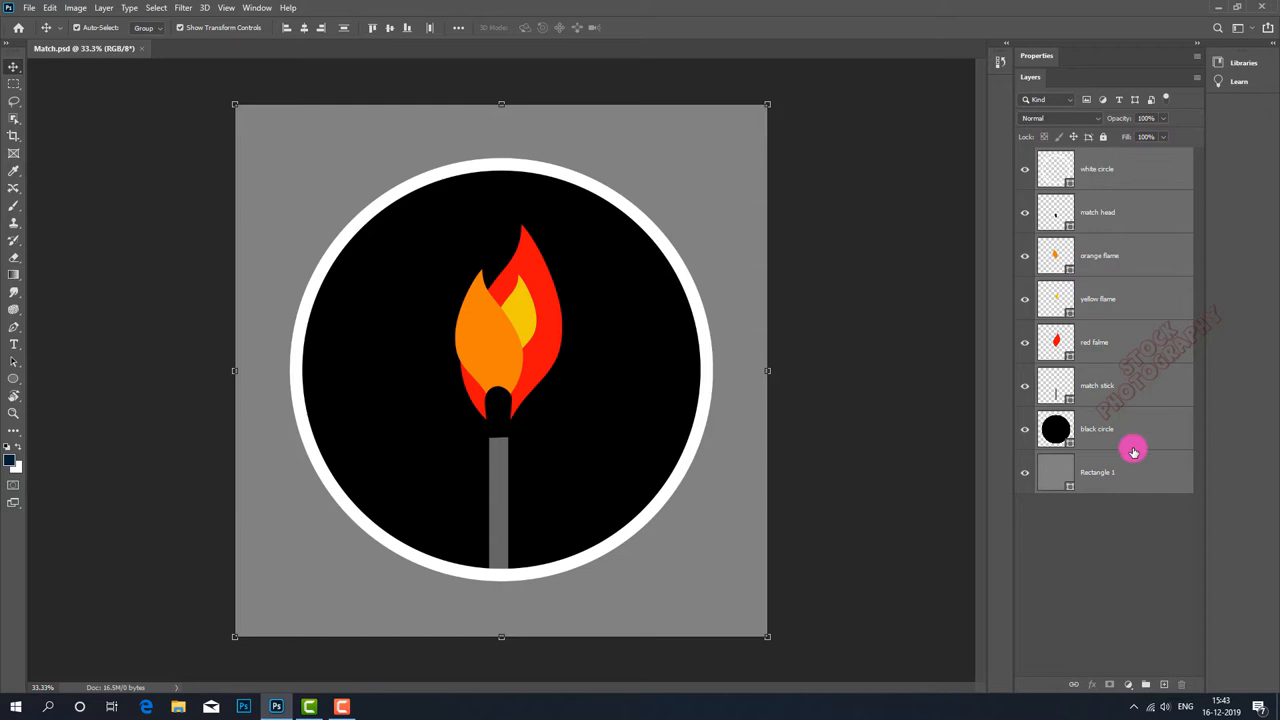
- Bring up the layer context menu to convert the selected match layers to a smart object
{"action": "right_click", "coordinate": [1132, 448]}
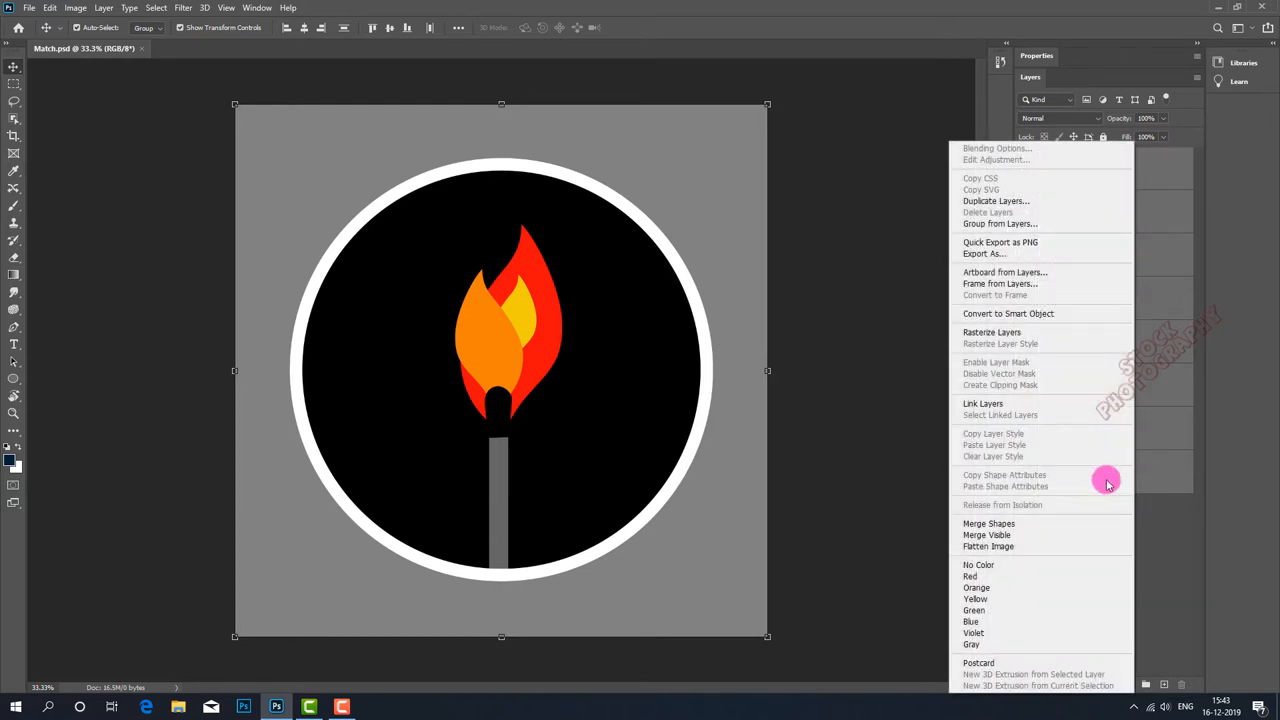
{"action": "mouse_move", "coordinate": [1030, 272]}
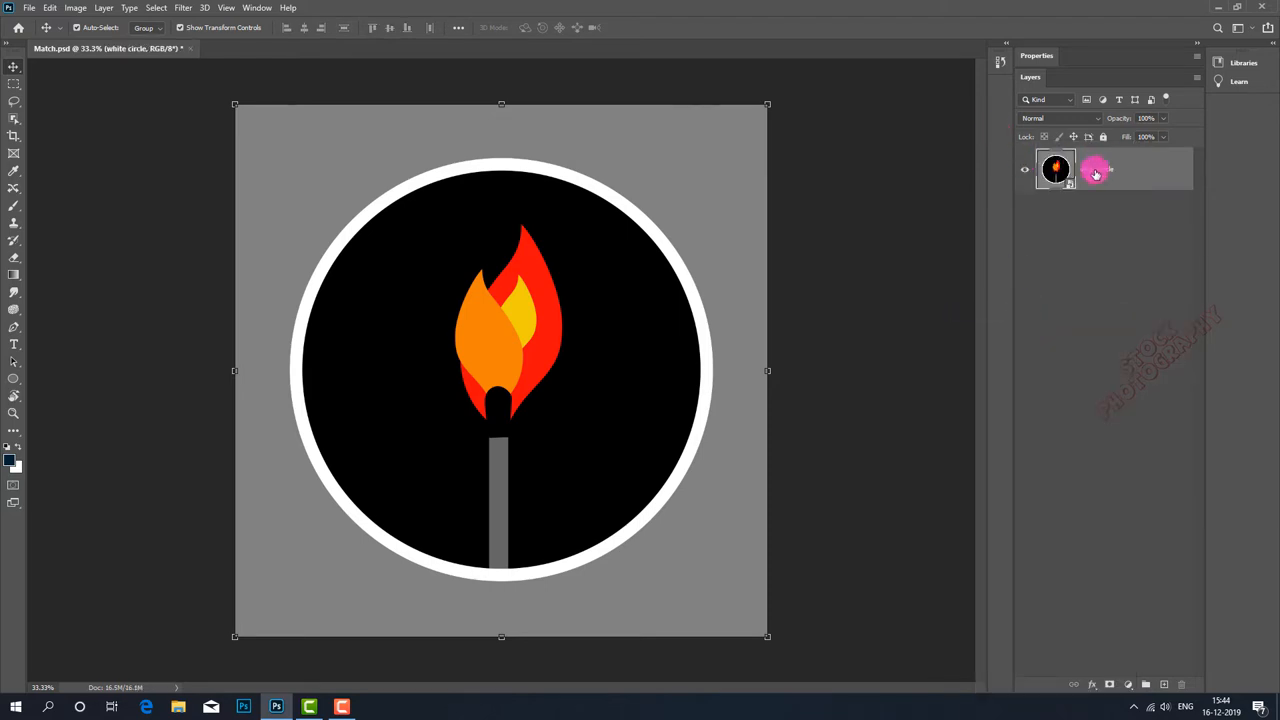
{"action": "mouse_move", "coordinate": [1096, 170]}
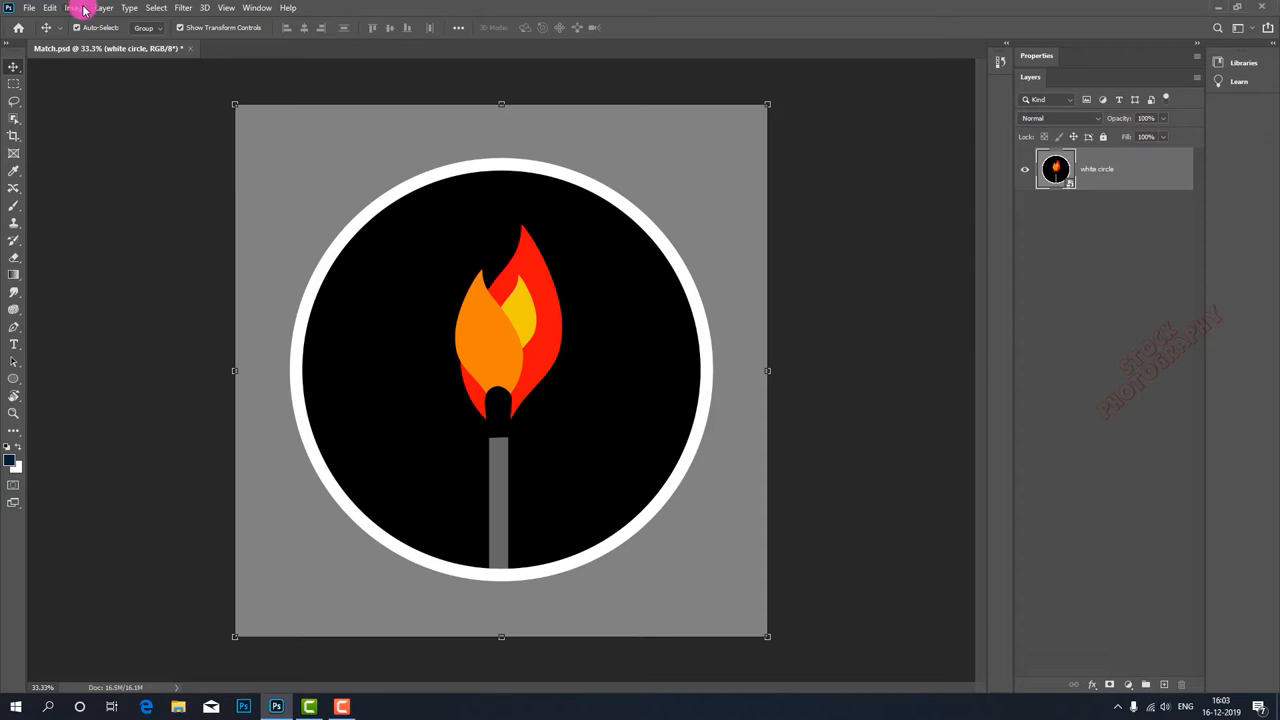
- Duplicate the white circle smart object via New Smart Object via Copy as an independent copy
{"action": "left_click", "coordinate": [104, 8]}
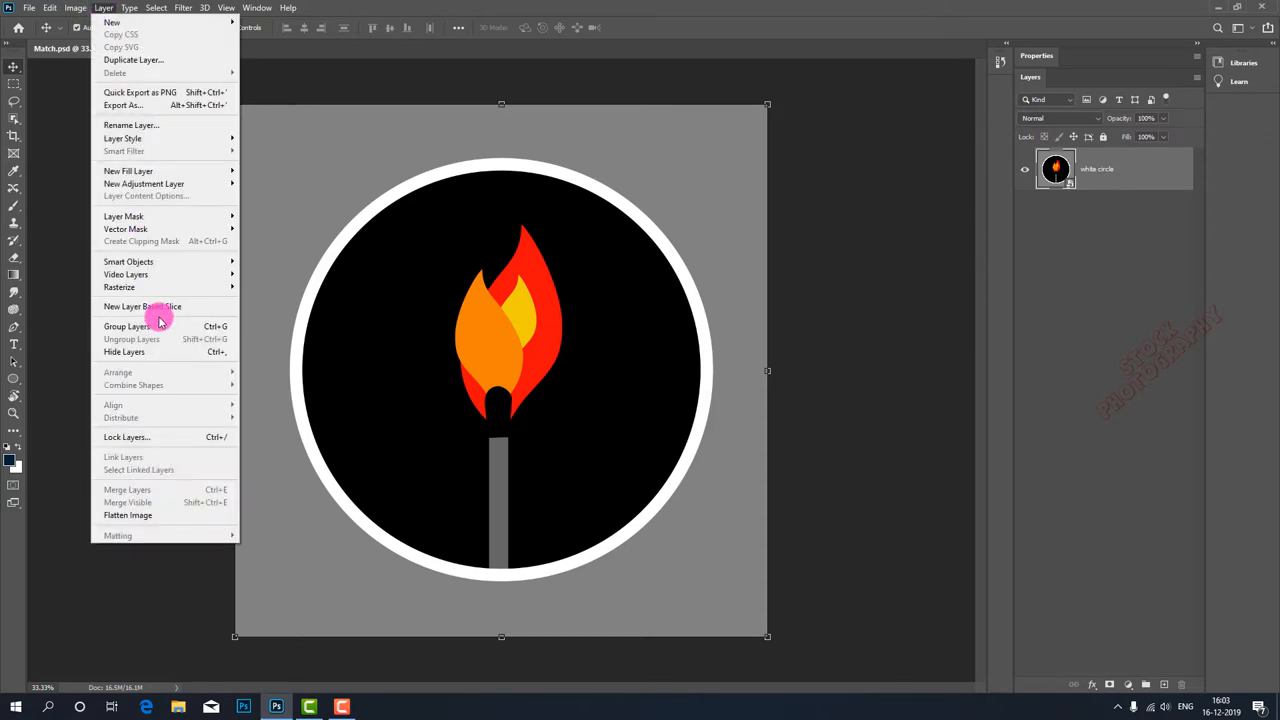
{"action": "mouse_move", "coordinate": [160, 260]}
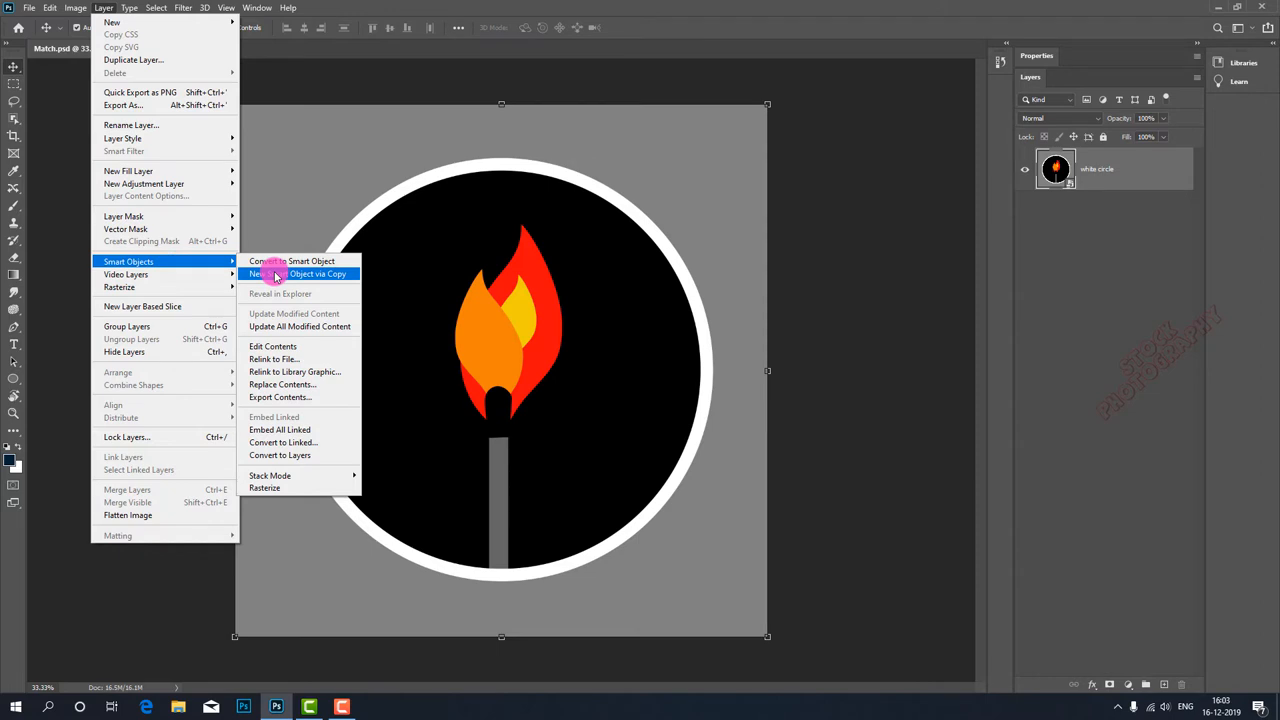
{"action": "left_click", "coordinate": [296, 274]}
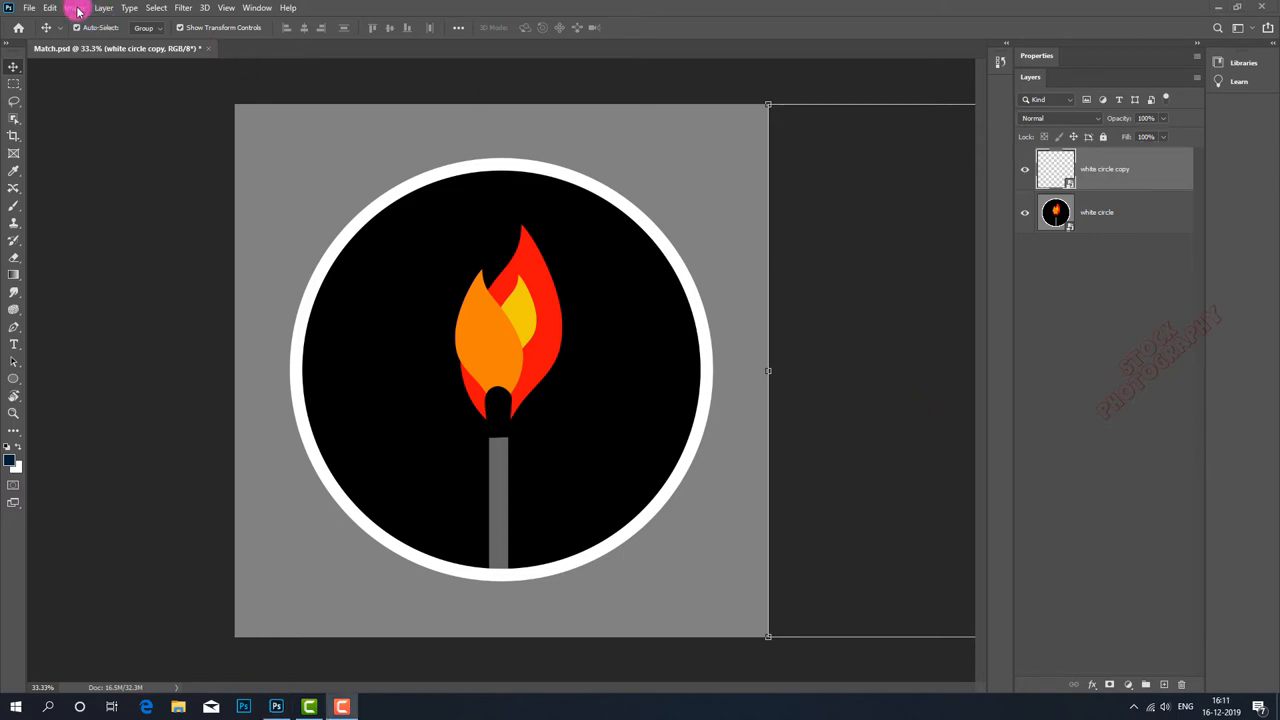
- Widen the canvas with Image > Reveal All so both matches fit side by side
{"action": "left_click", "coordinate": [76, 8]}
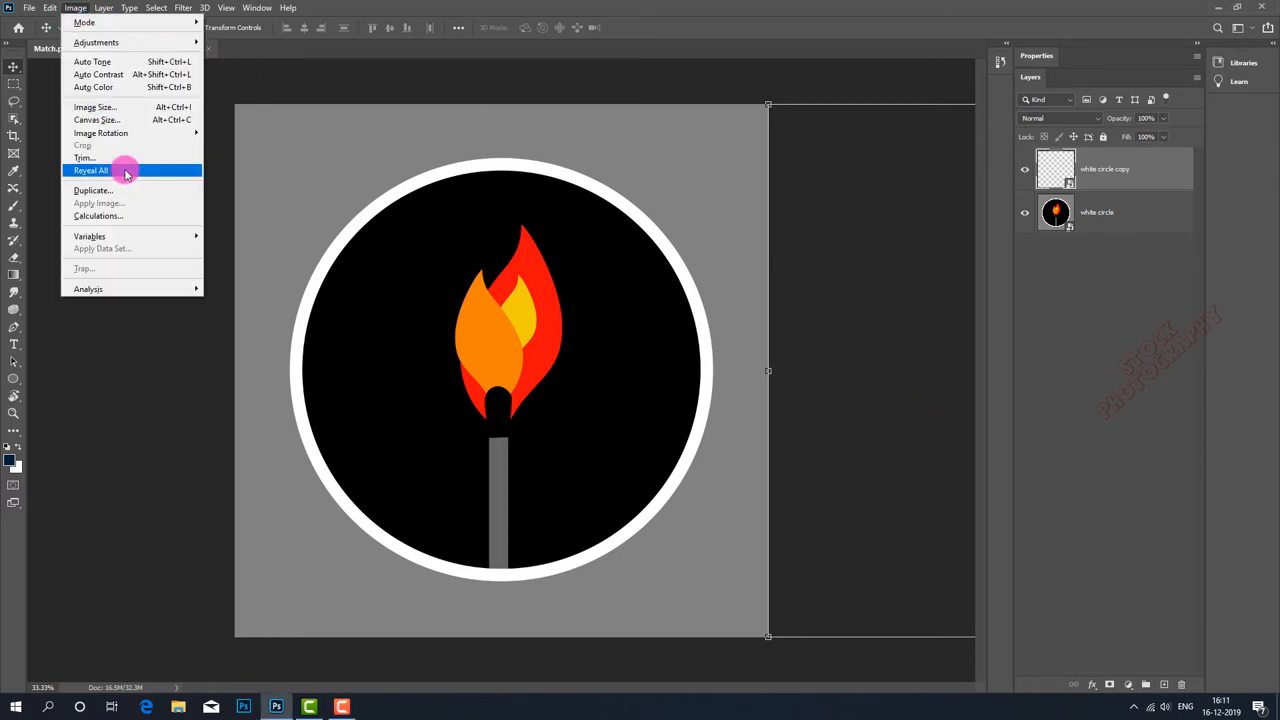
{"action": "left_click", "coordinate": [90, 170]}
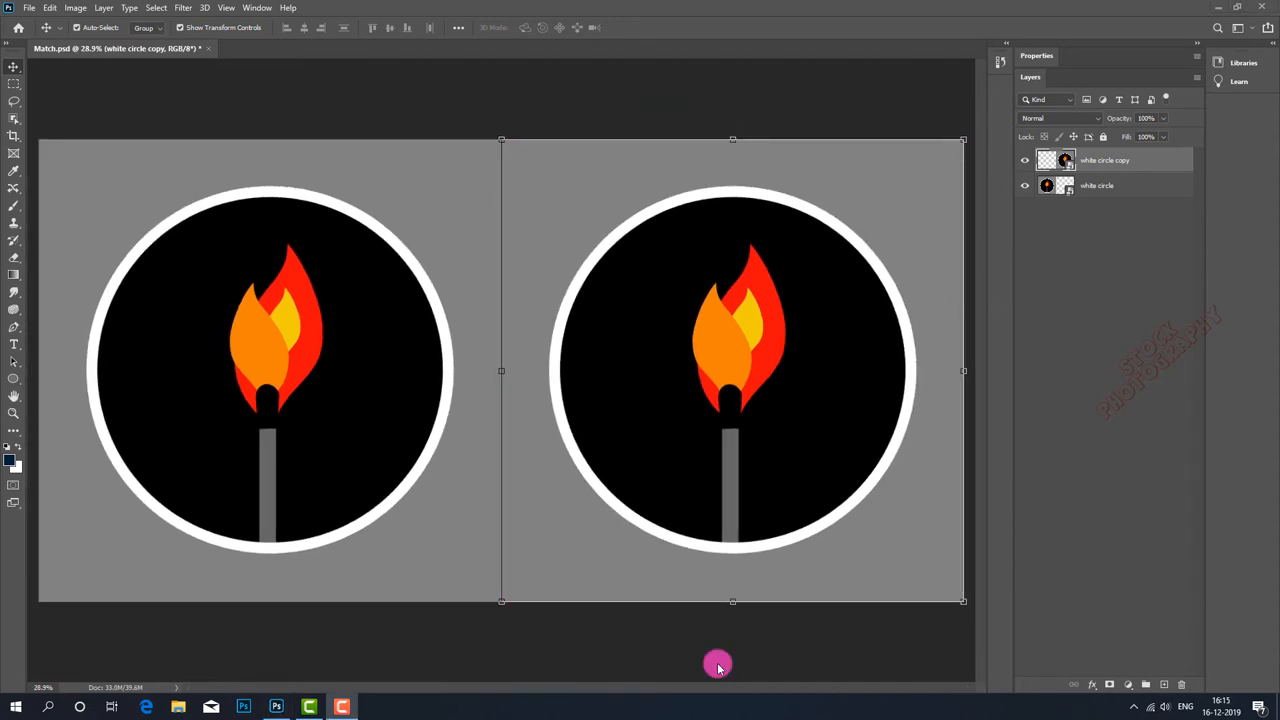
{"action": "mouse_move", "coordinate": [960, 710]}
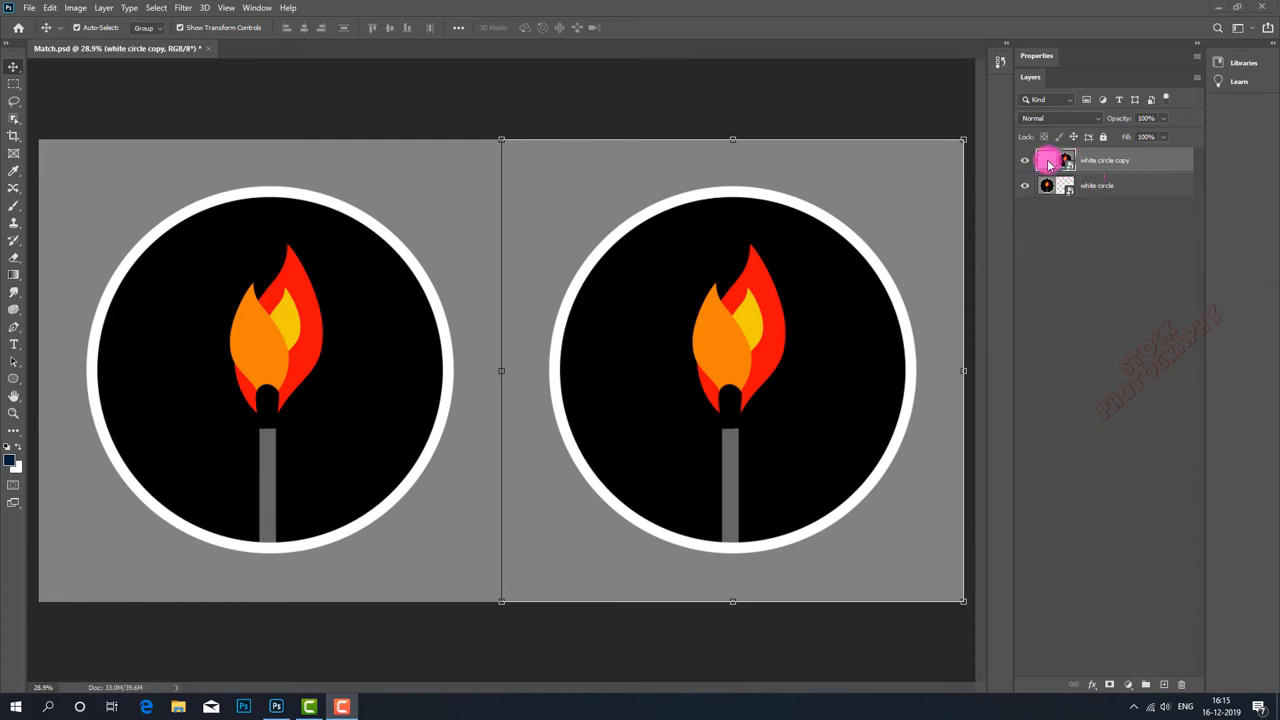
{"action": "mouse_move", "coordinate": [1052, 160]}
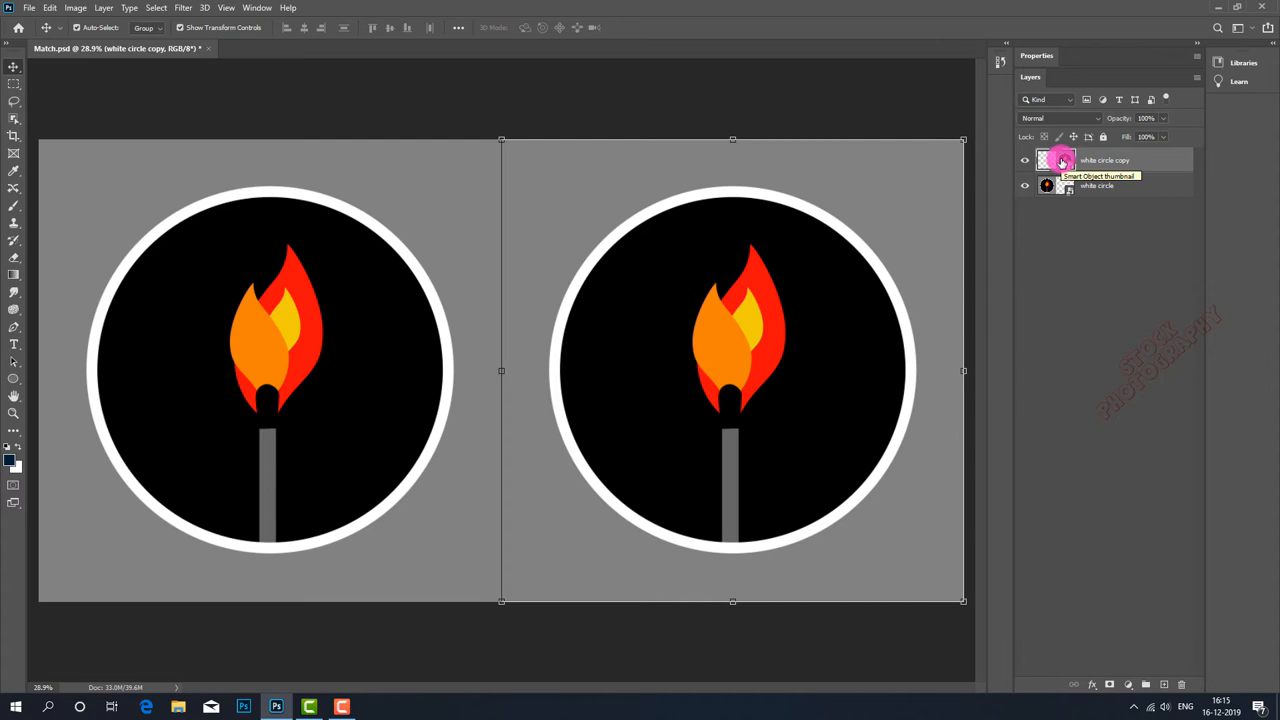
- Edit the copy's white circle.psb contents without the yellow flame and save them
{"action": "double_click", "coordinate": [1056, 160]}
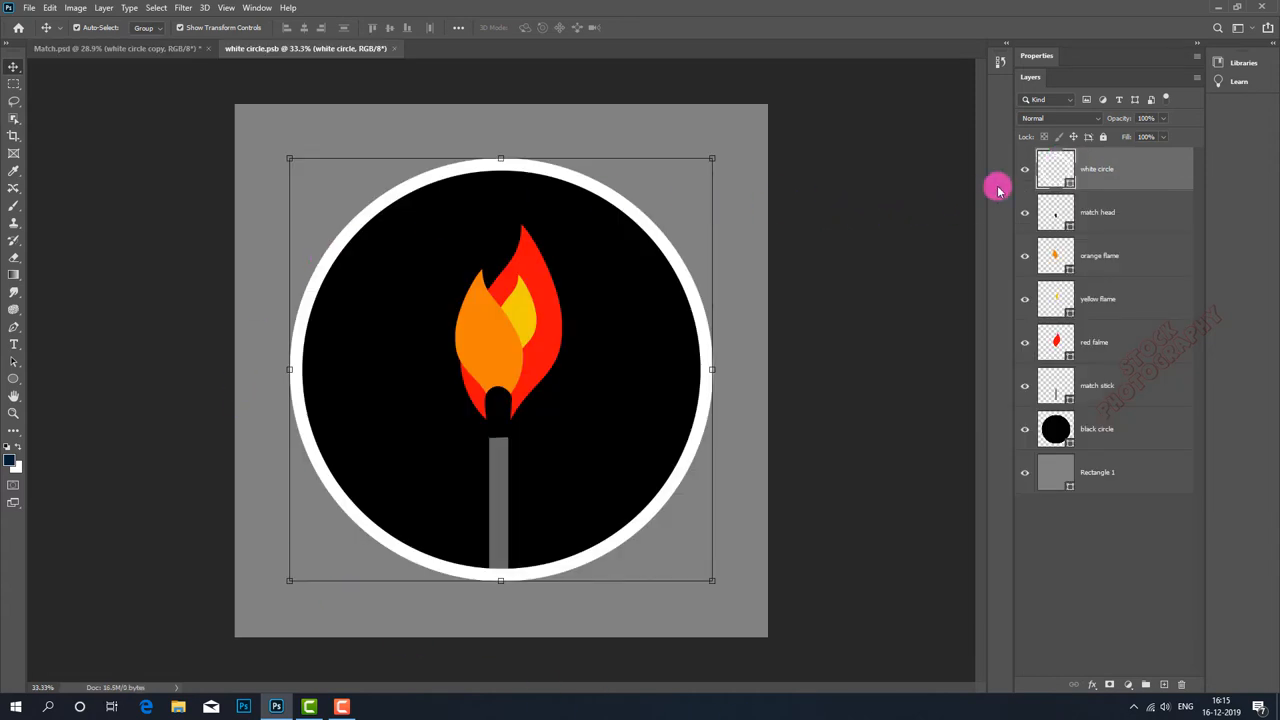
{"action": "mouse_move", "coordinate": [1056, 168]}
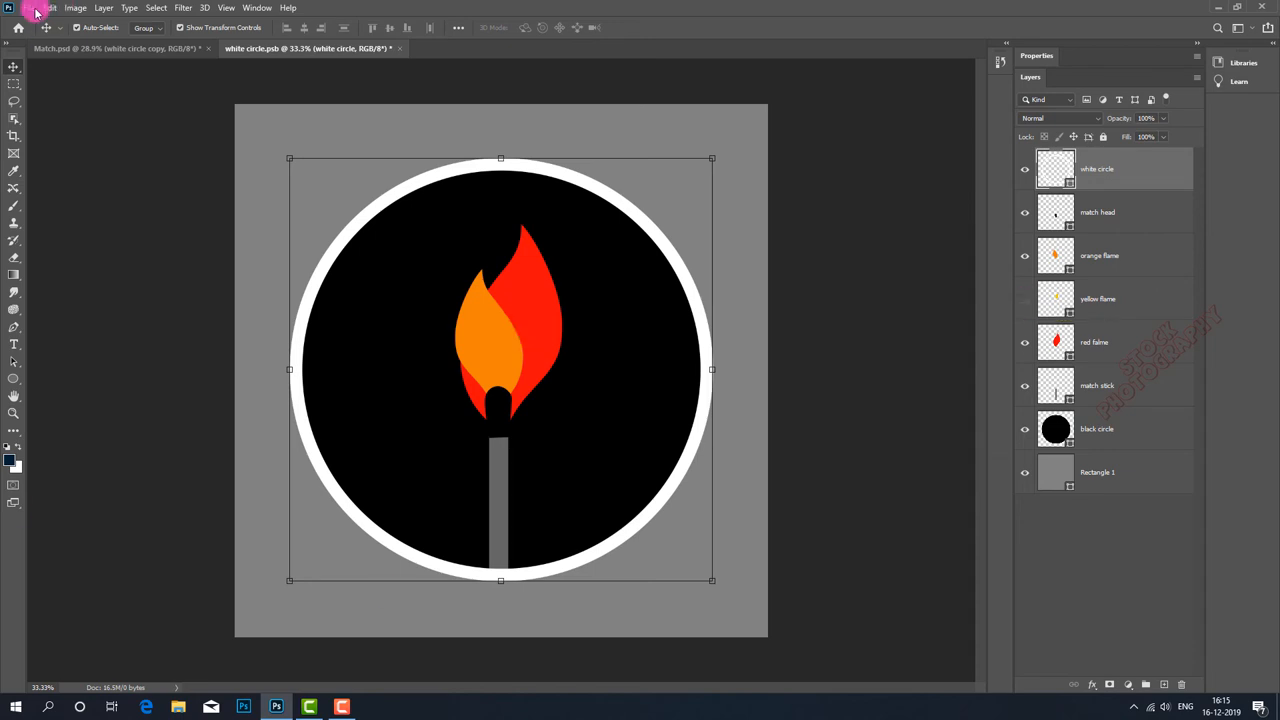
{"action": "left_click", "coordinate": [28, 8]}
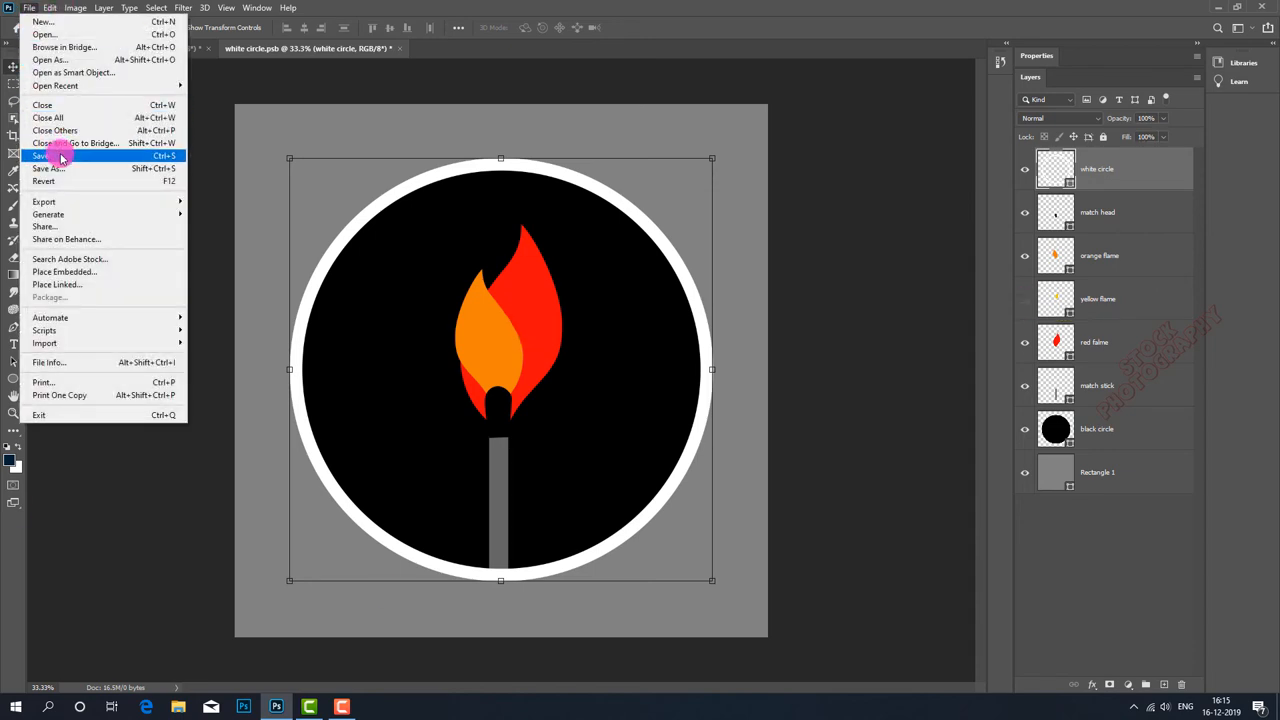
{"action": "left_click", "coordinate": [42, 156]}
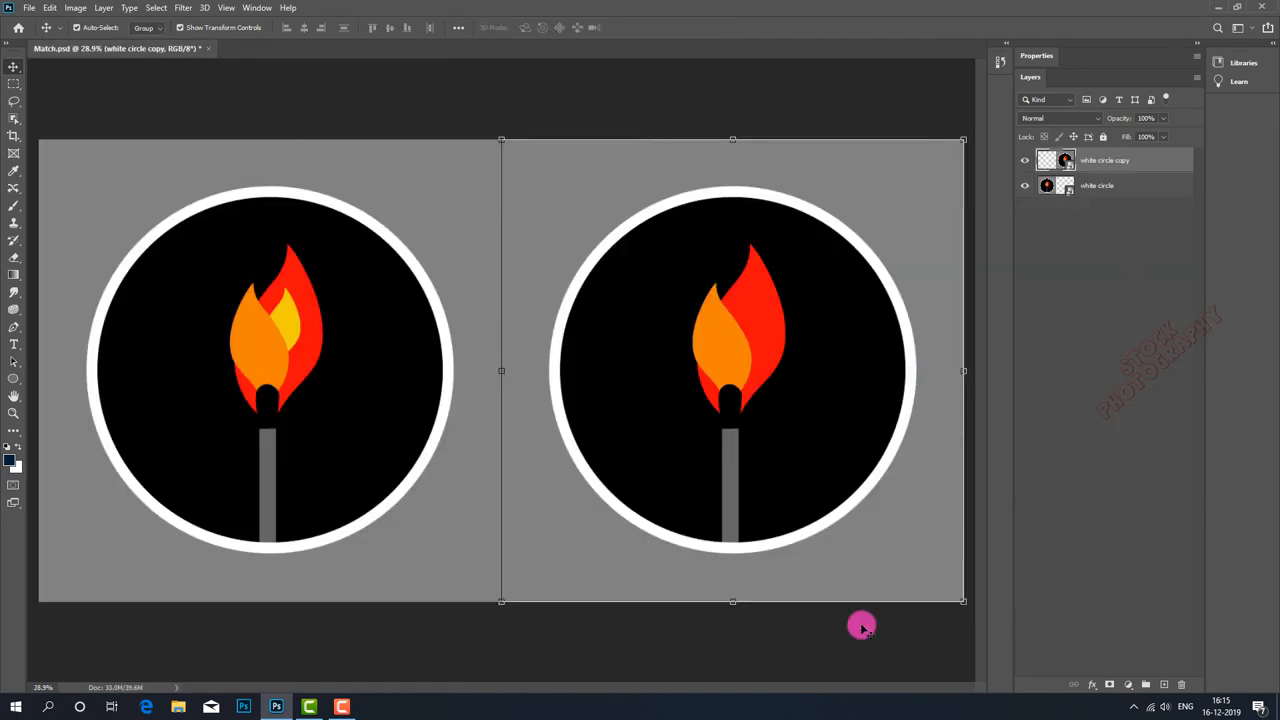
{"action": "mouse_move", "coordinate": [912, 414]}
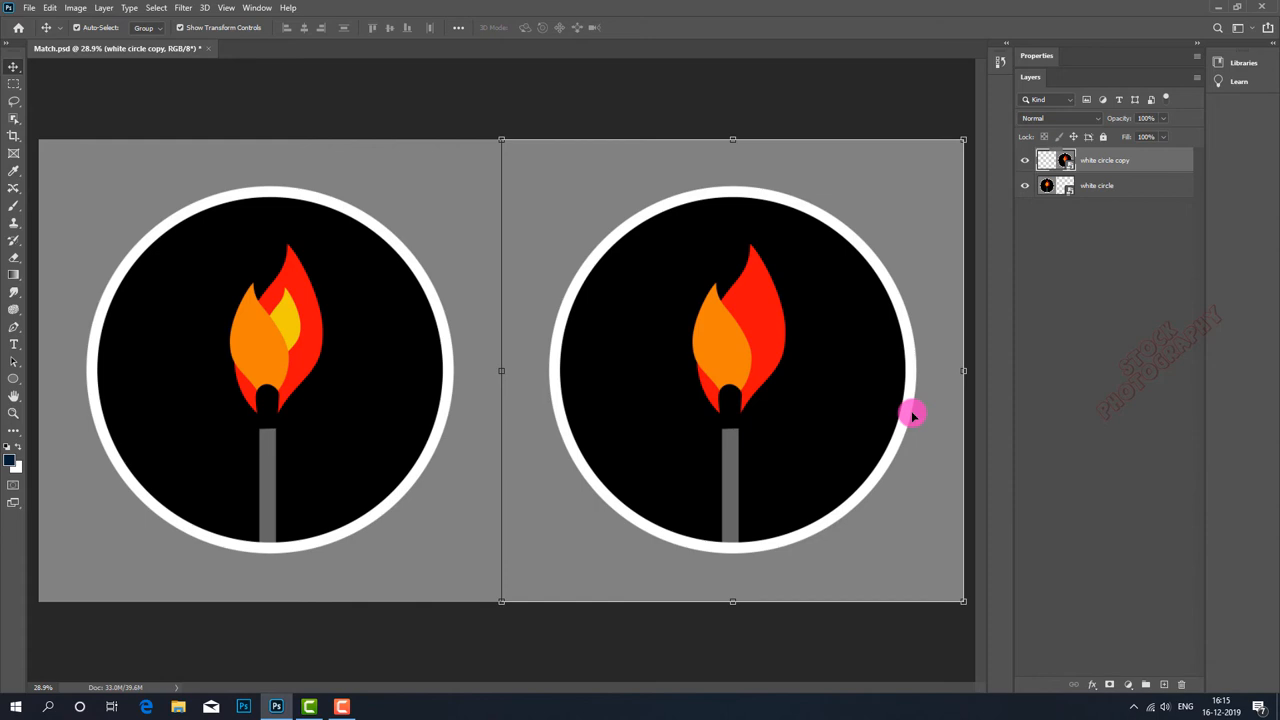
{"action": "mouse_move", "coordinate": [328, 358]}
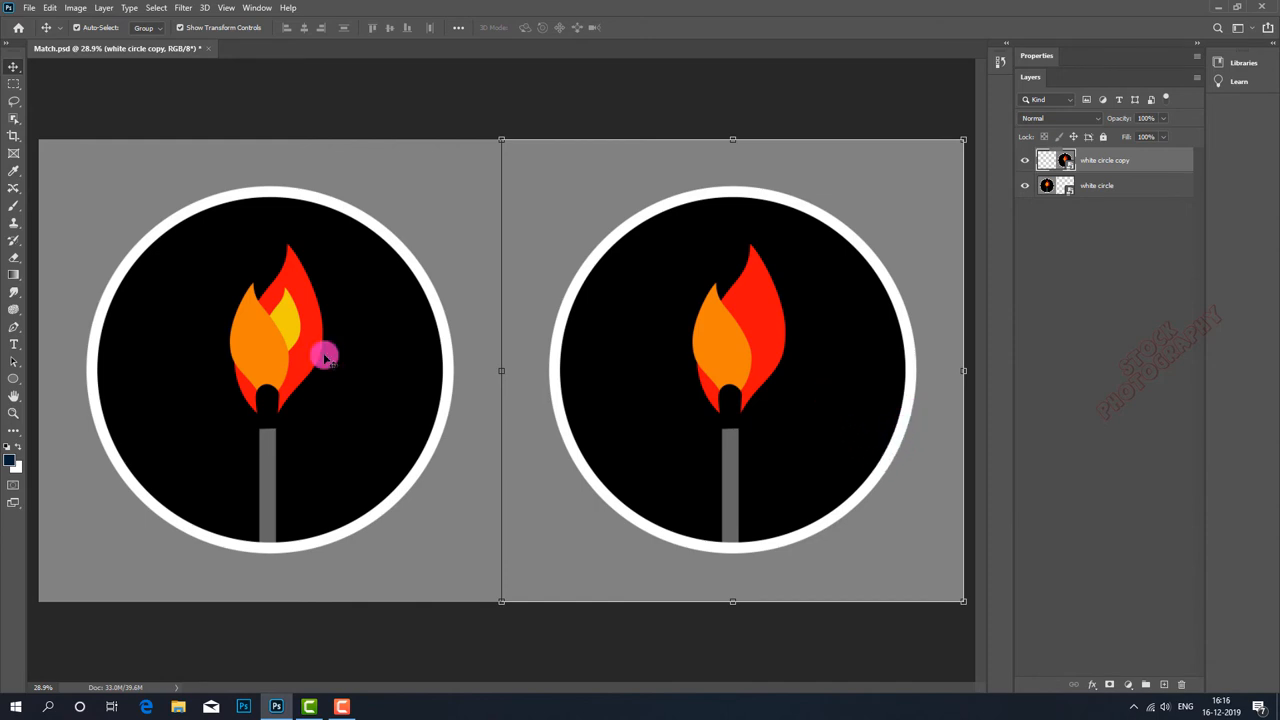
{"action": "mouse_move", "coordinate": [836, 544]}
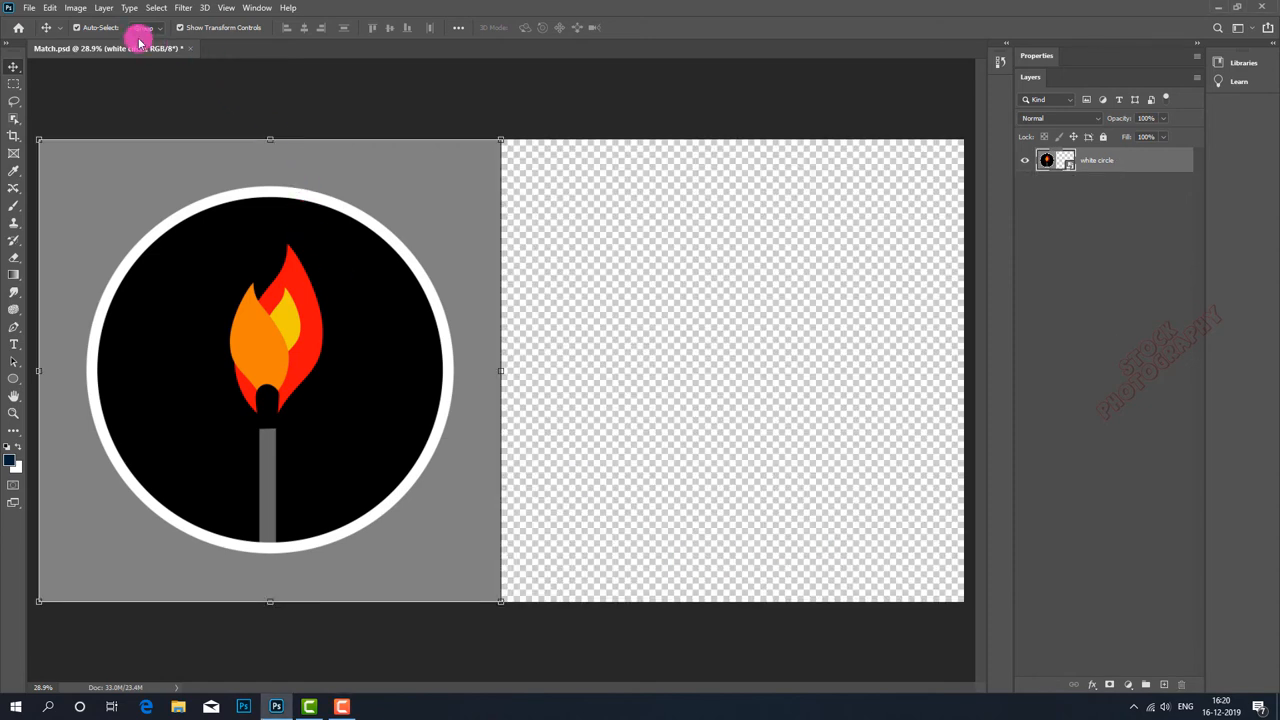
- Duplicate the match smart object with Layer Via Copy so the copy shares its contents
{"action": "left_click", "coordinate": [104, 8]}
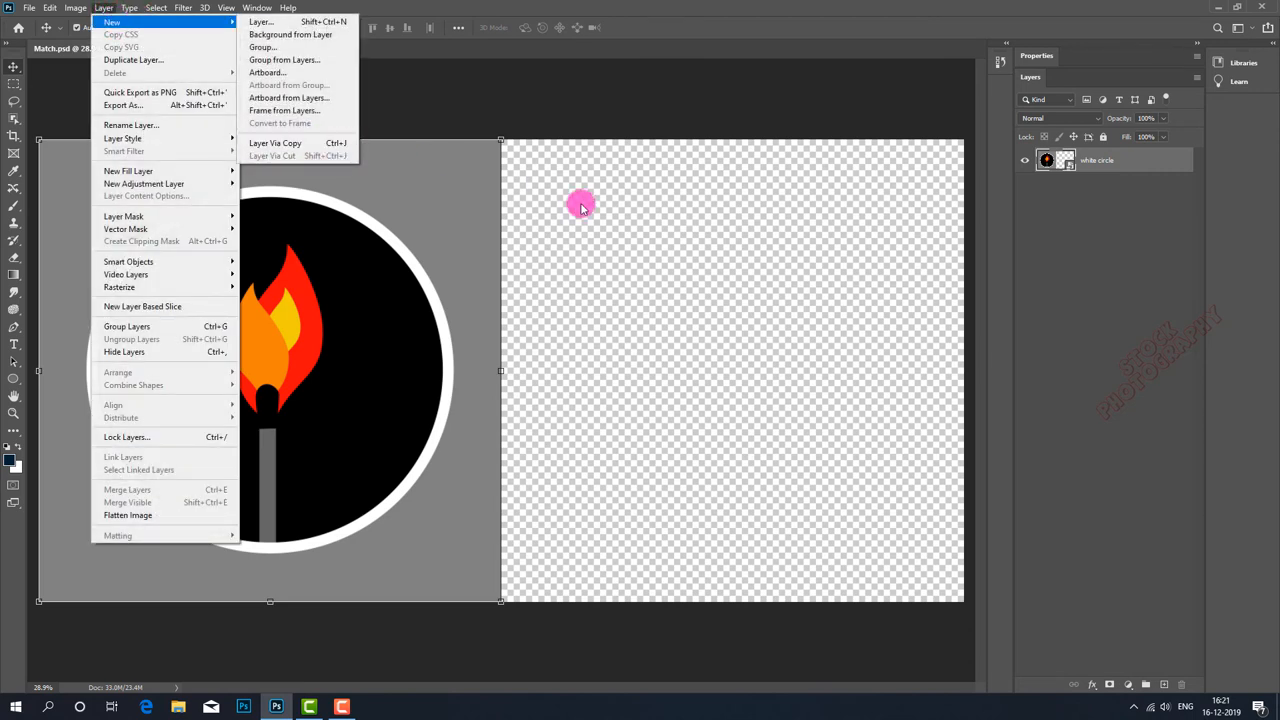
{"action": "mouse_move", "coordinate": [276, 142]}
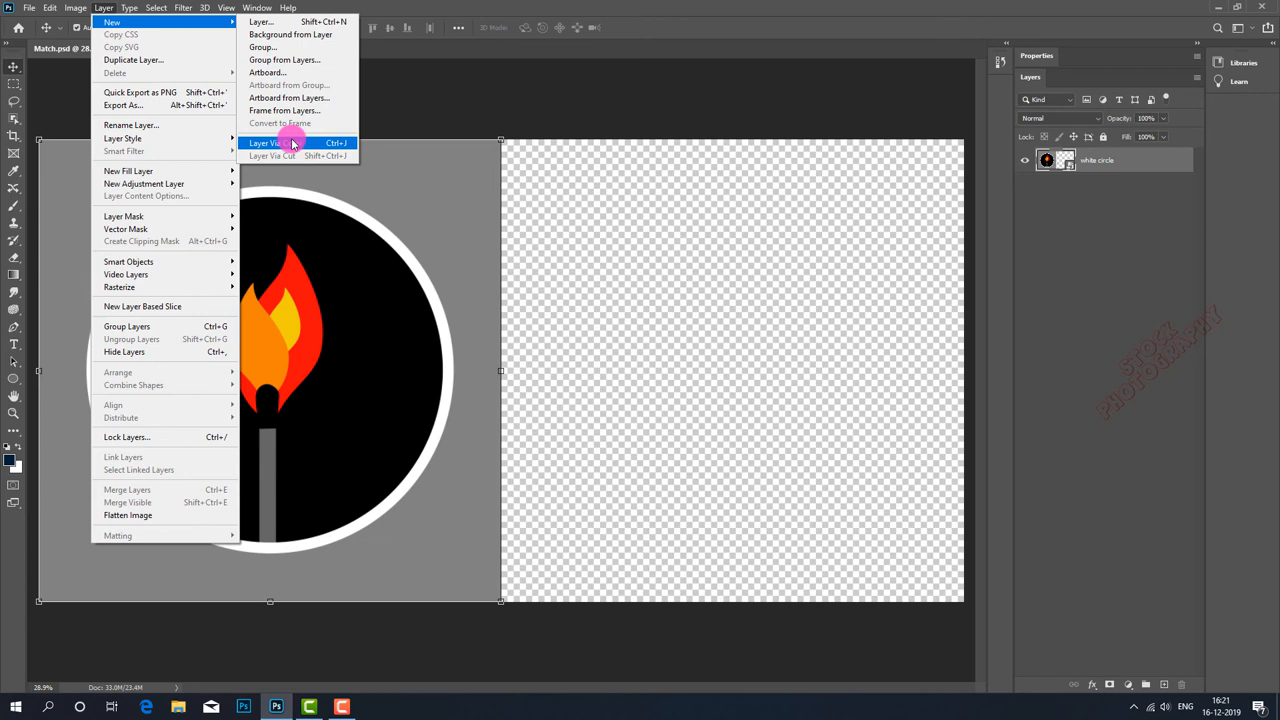
{"action": "left_click", "coordinate": [264, 142]}
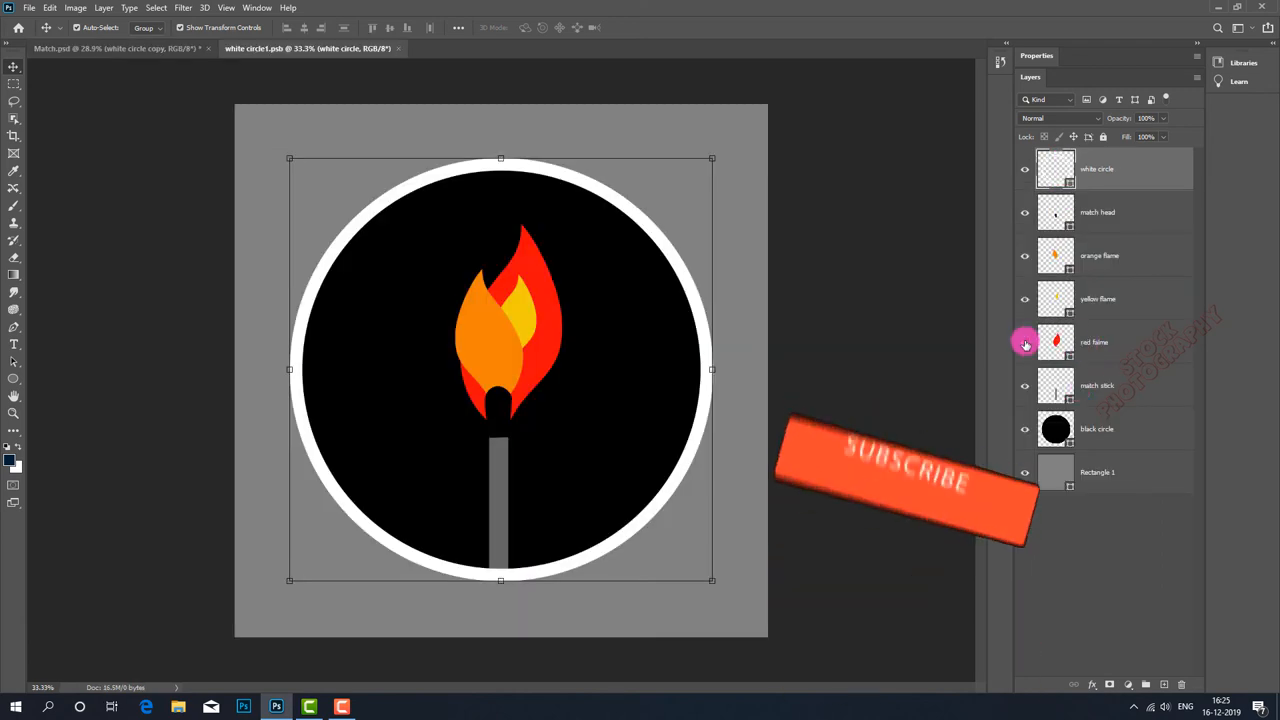
- Hide the yellow flame in the shared .psb contents, save, and return to Match.psd
{"action": "left_click", "coordinate": [1024, 298]}
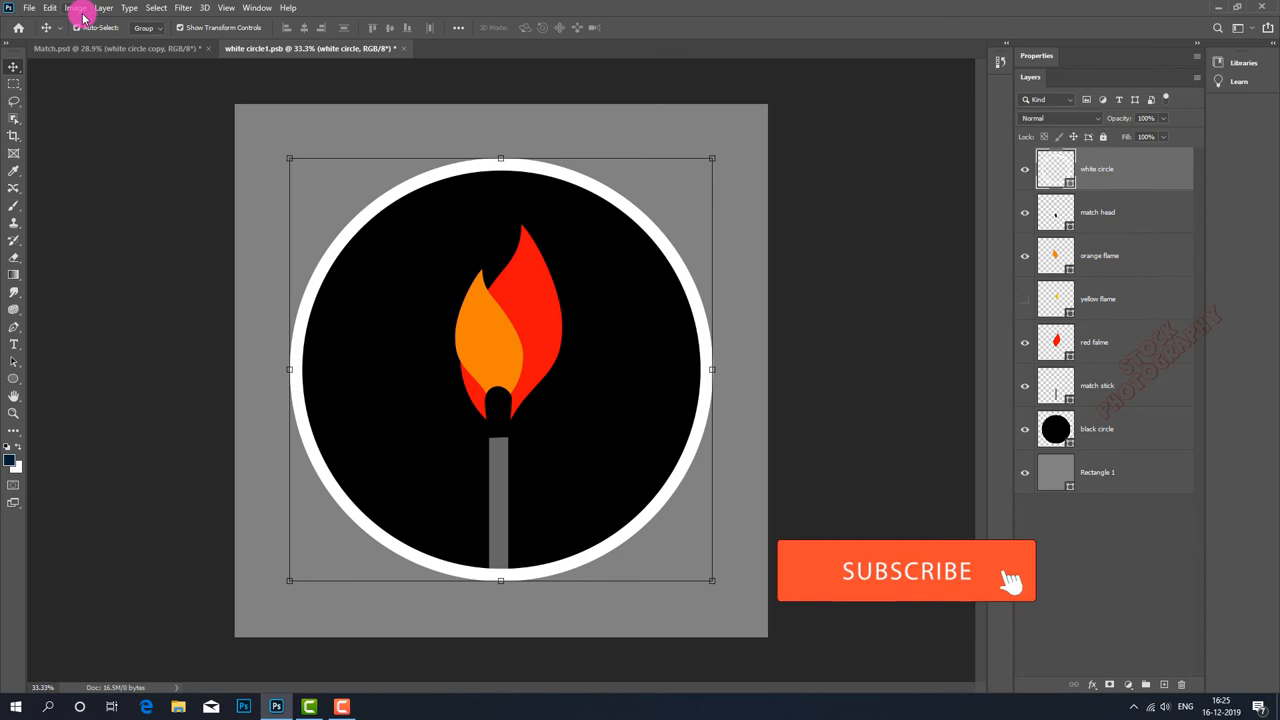
{"action": "left_click", "coordinate": [28, 8]}
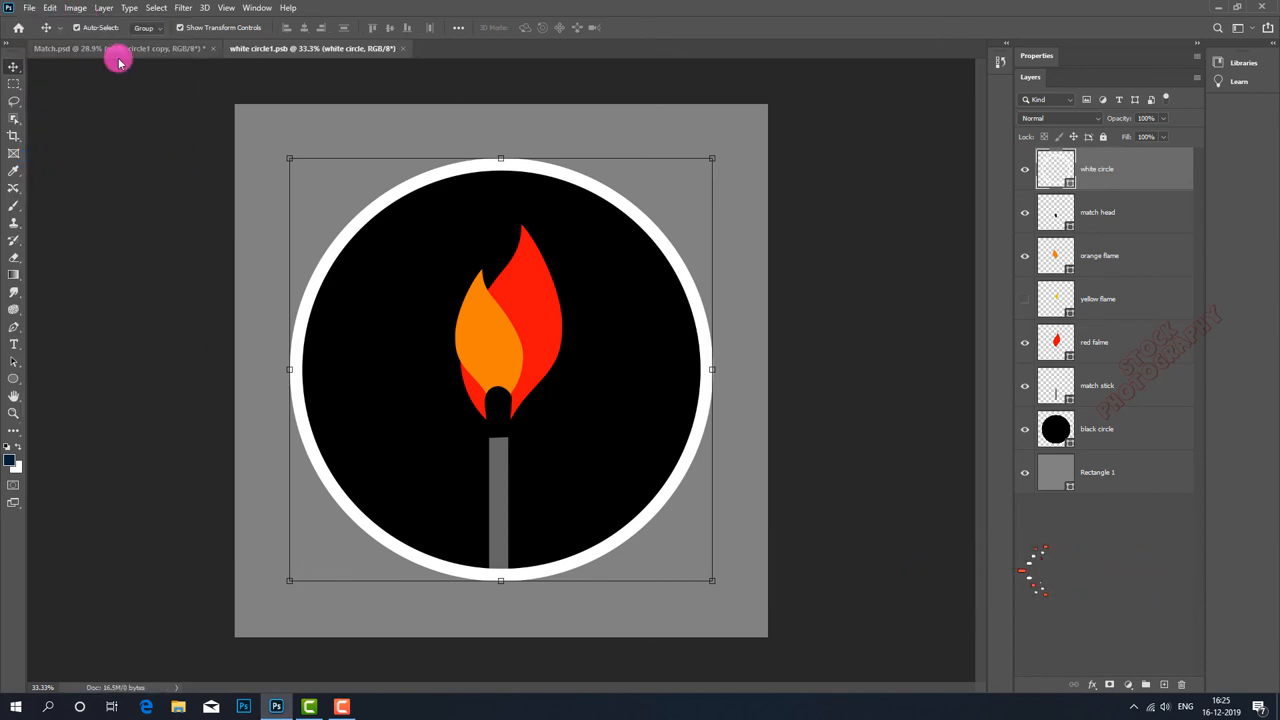
{"action": "left_click", "coordinate": [28, 8]}
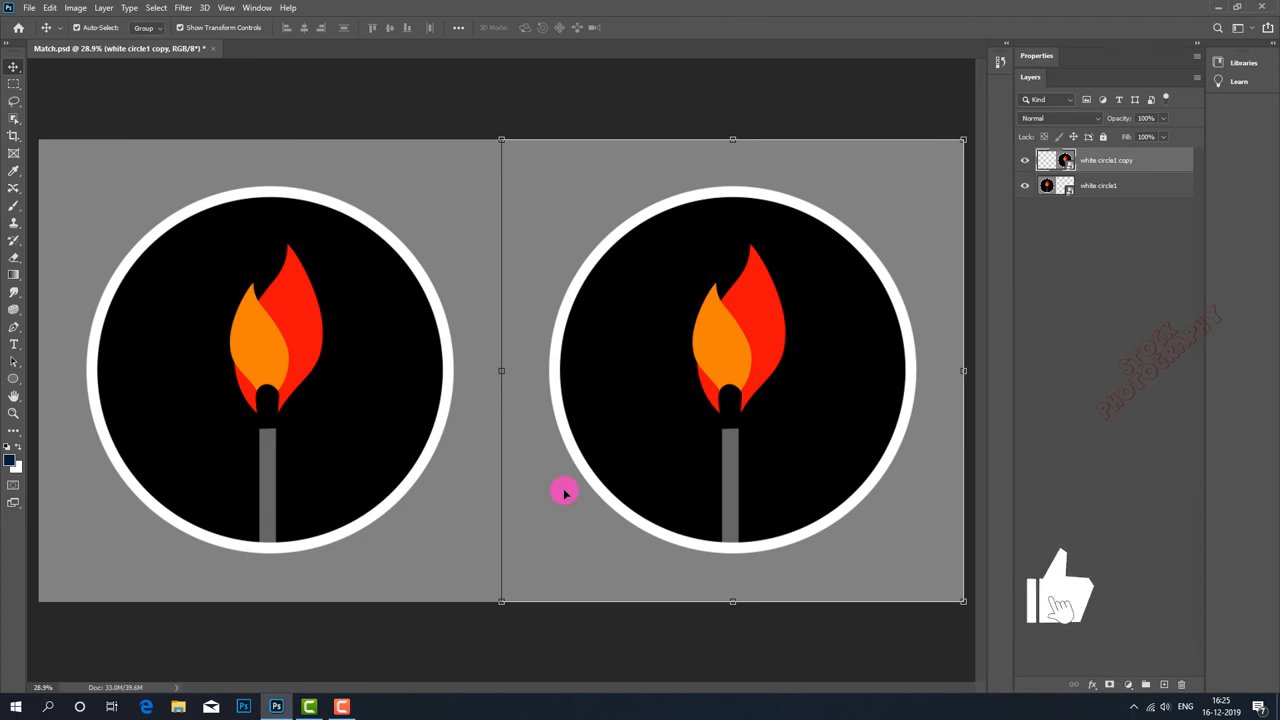
{"action": "mouse_move", "coordinate": [296, 446]}
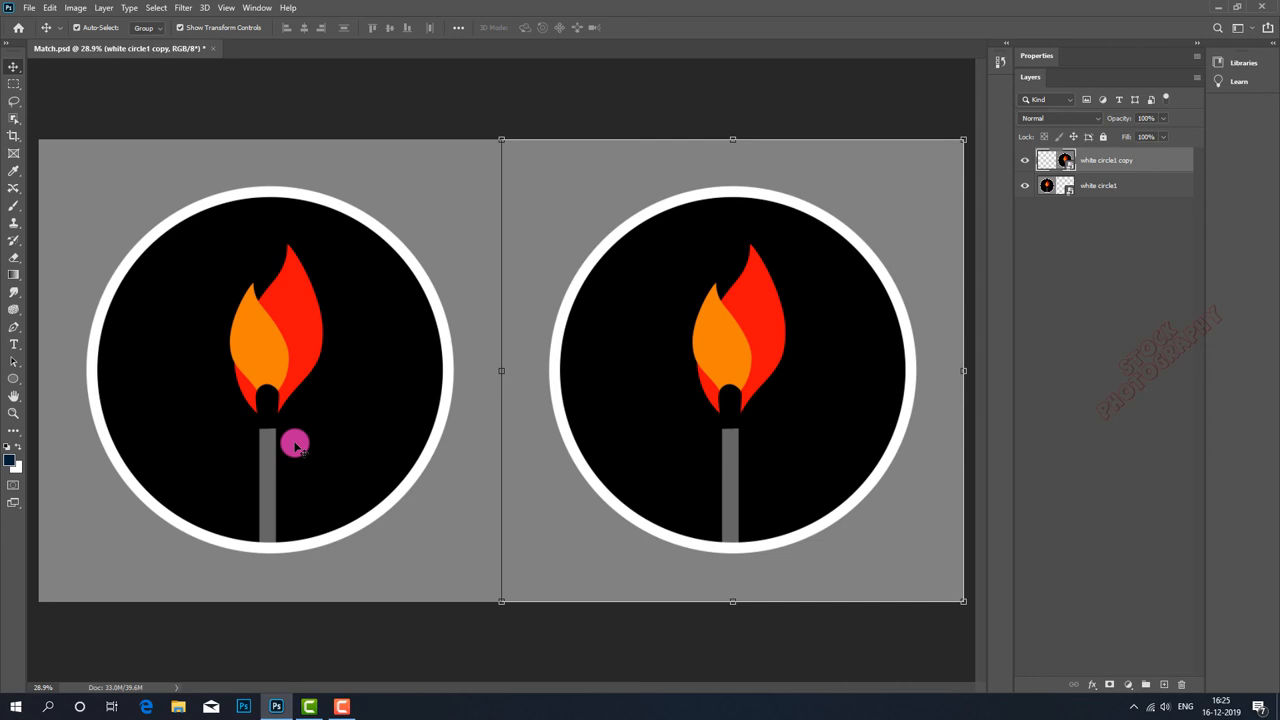
{"action": "mouse_move", "coordinate": [668, 648]}
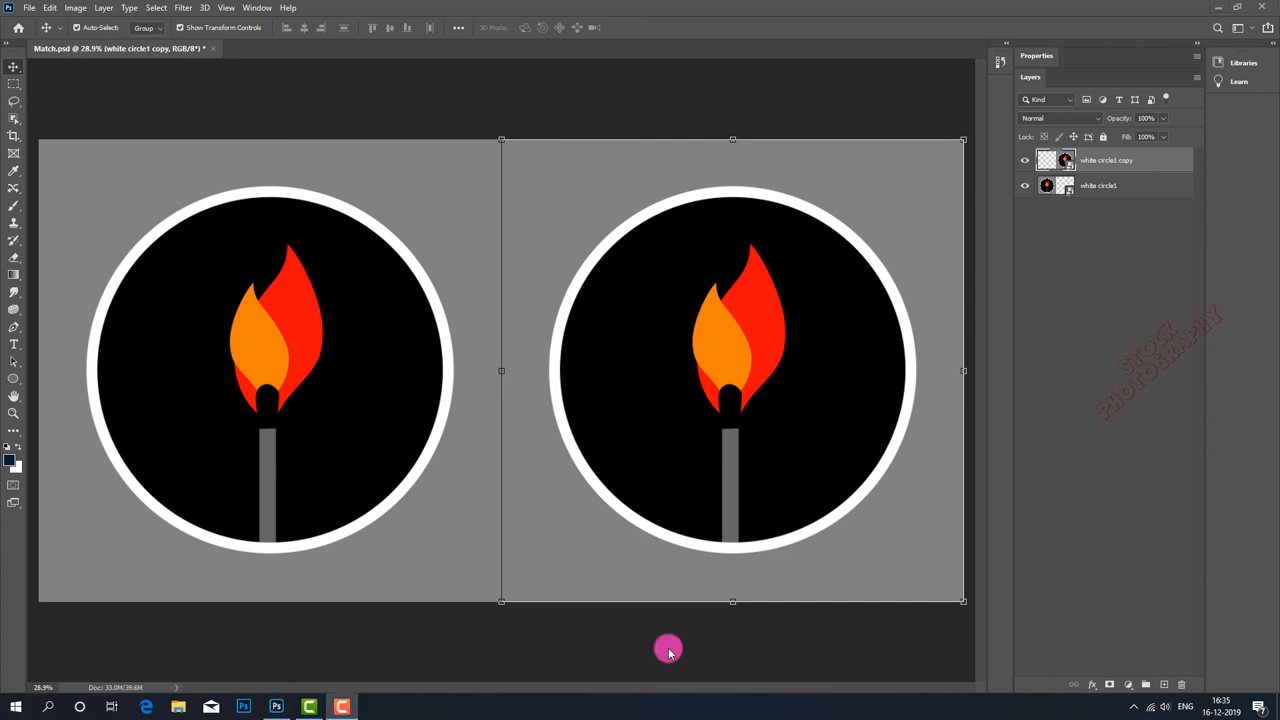
{"action": "mouse_move", "coordinate": [494, 654]}
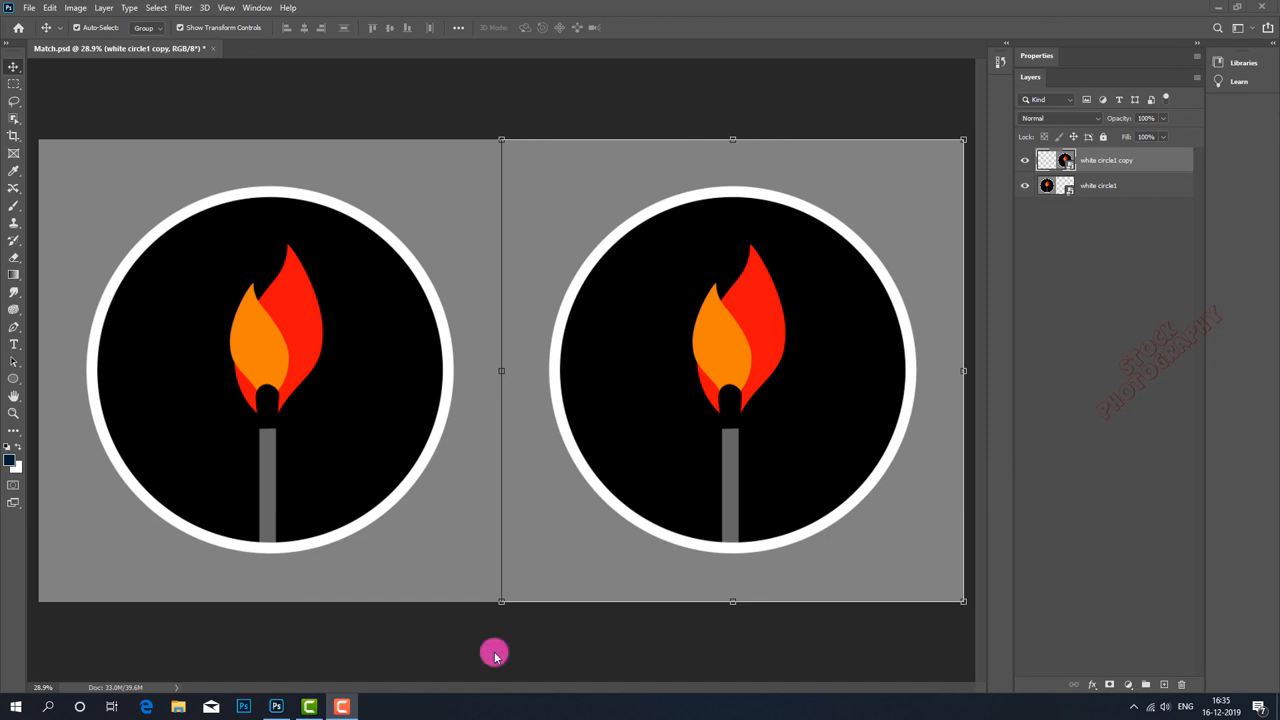
{"action": "mouse_move", "coordinate": [1162, 118]}
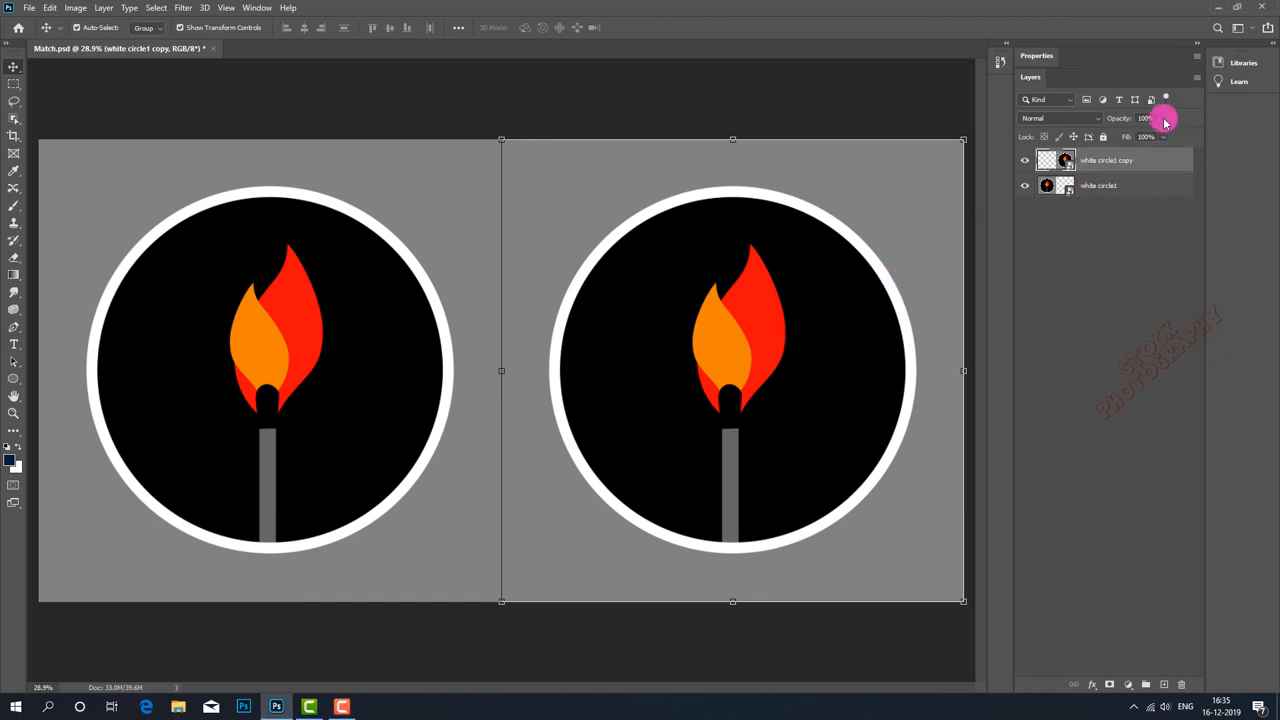
- Lower the right match copy's opacity to about 49%
{"action": "left_click_drag", "start_coordinate": [1164, 118], "coordinate": [1130, 136]}
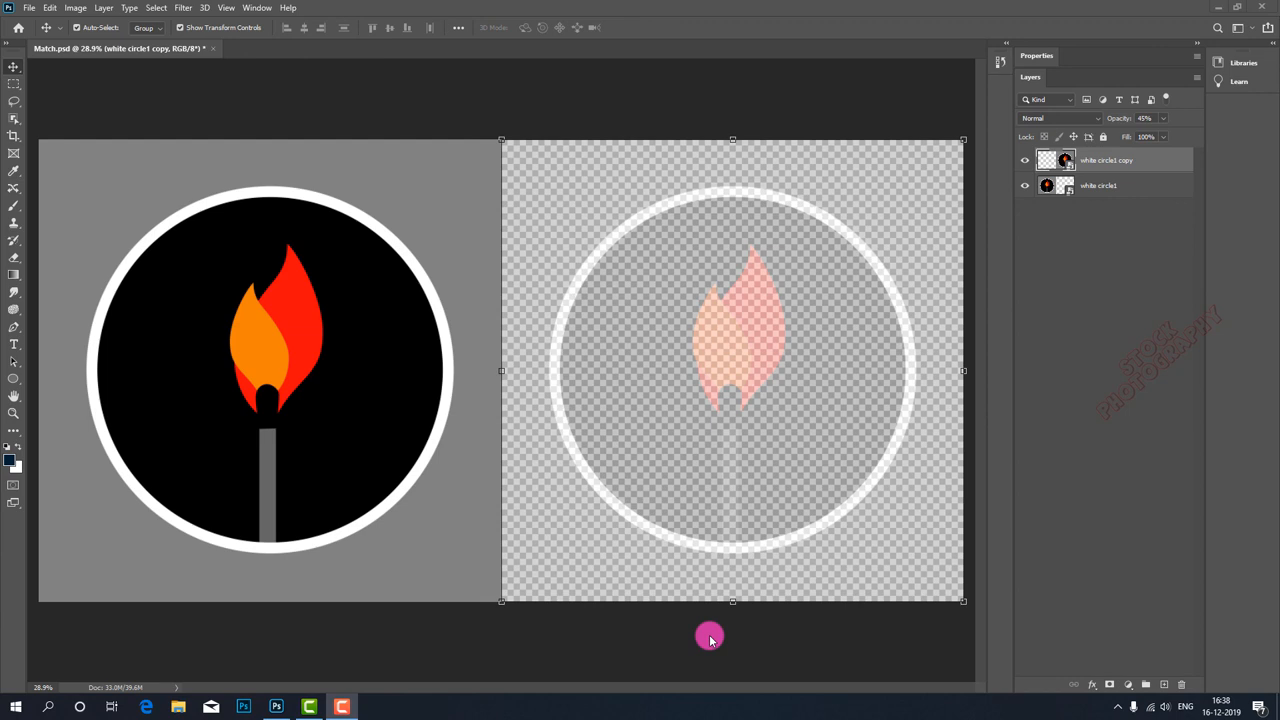
{"action": "mouse_move", "coordinate": [592, 652]}
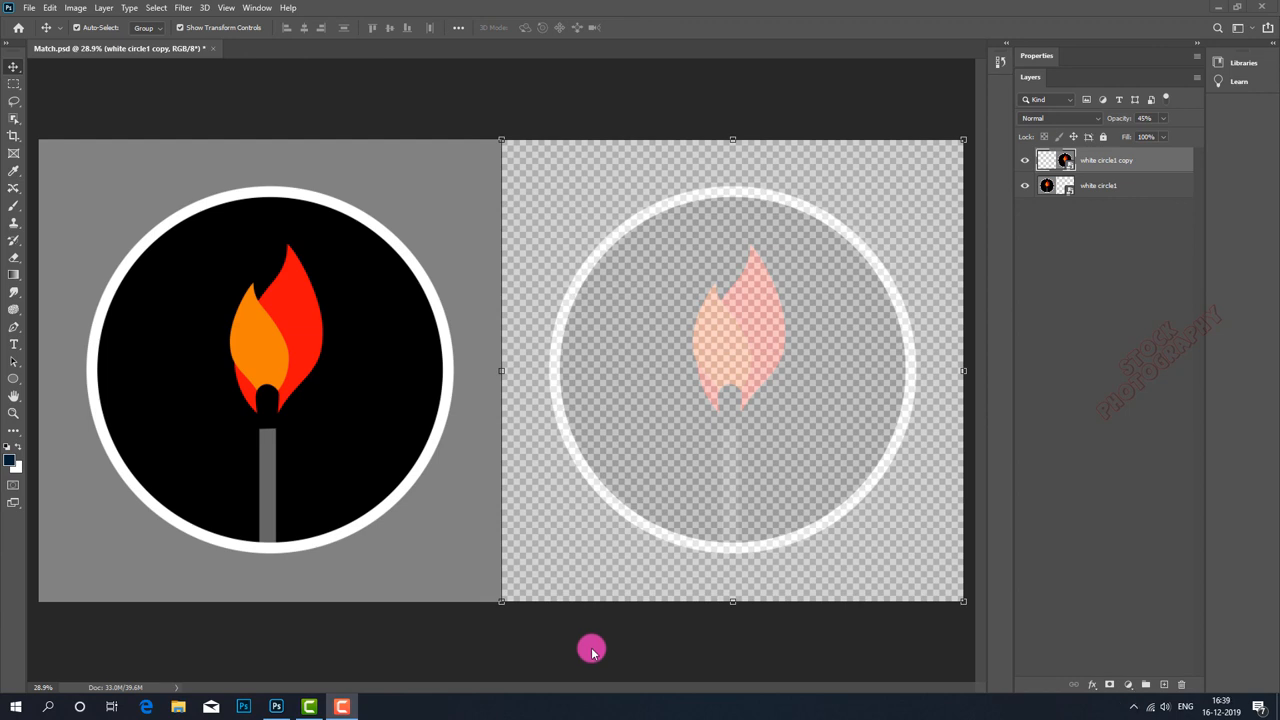